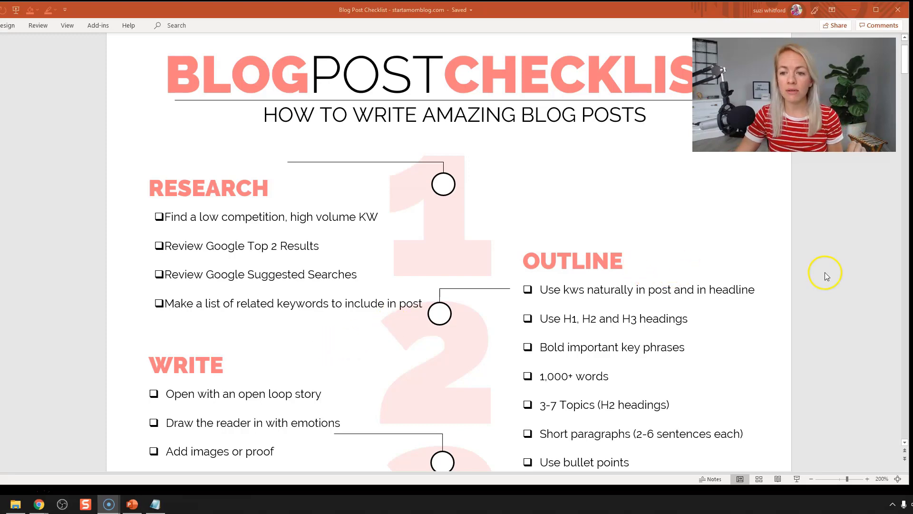
scroll(down, 3)
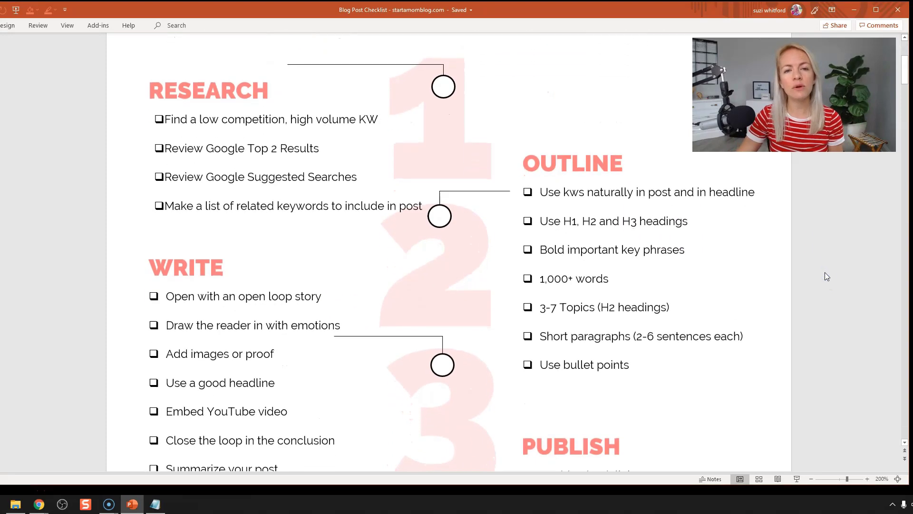
scroll(down, 3)
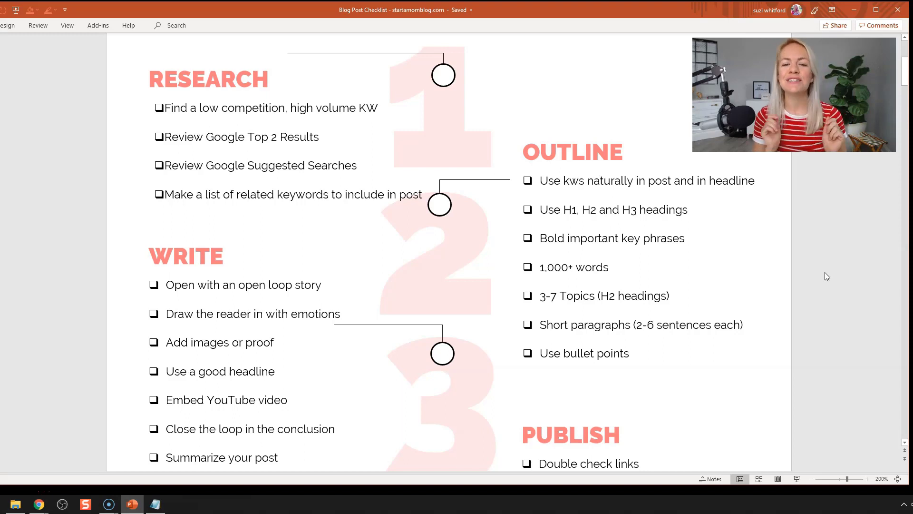
mouse_move(551, 46)
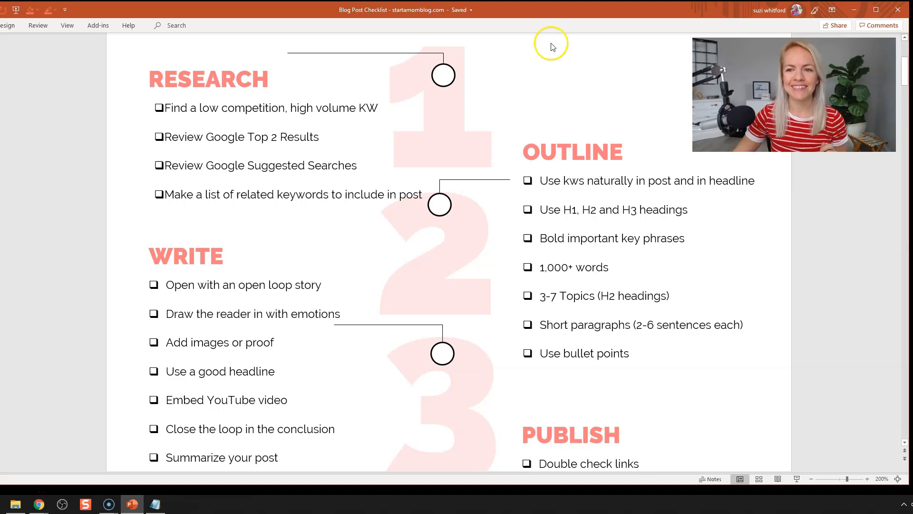
scroll(down, 3)
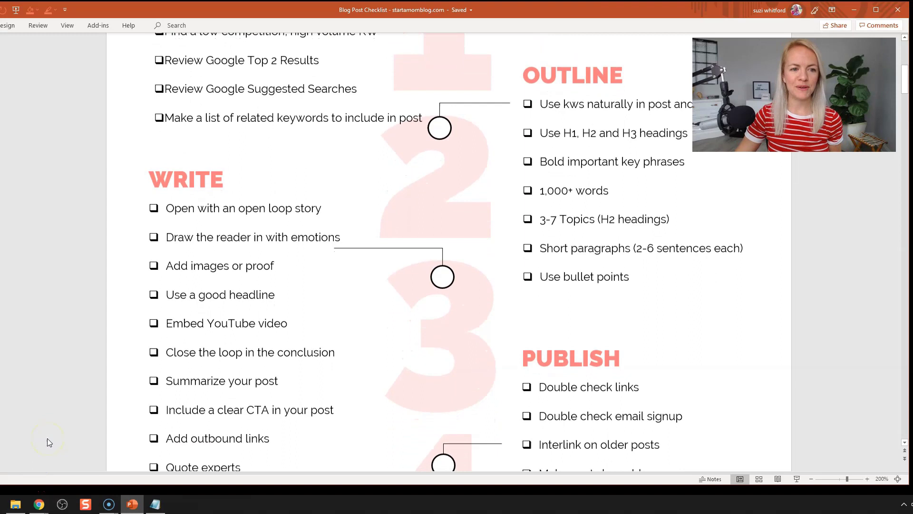
scroll(down, 3)
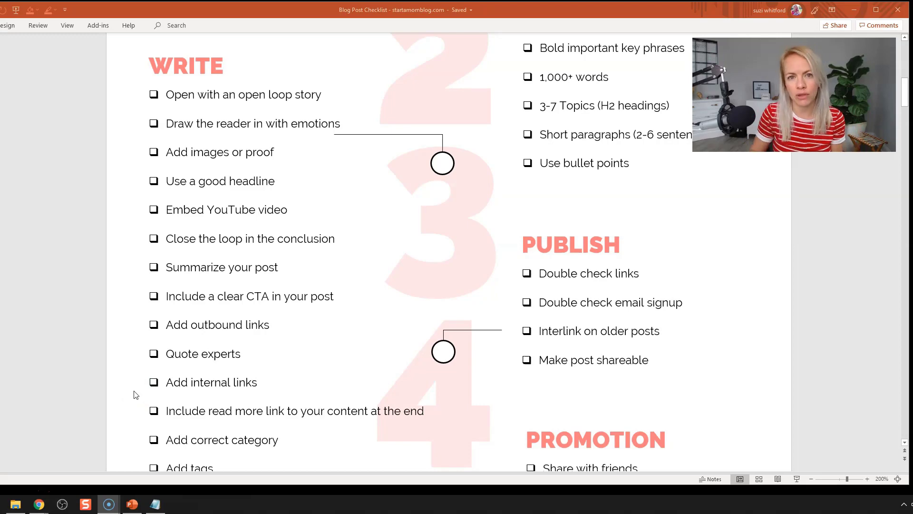
scroll(down, 3)
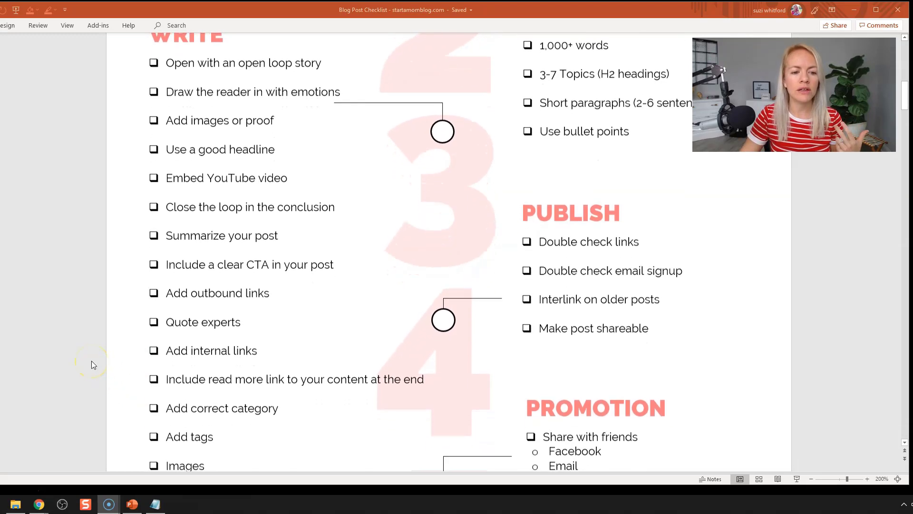
scroll(down, 3)
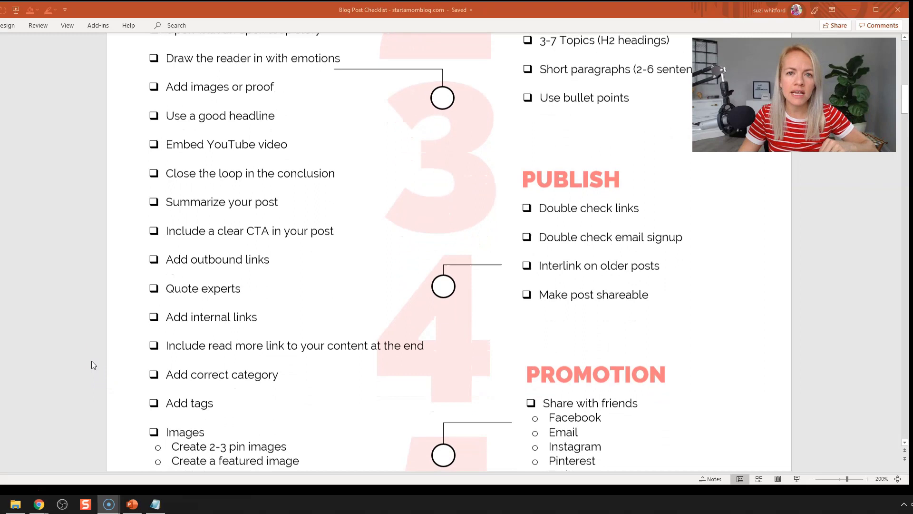
scroll(down, 3)
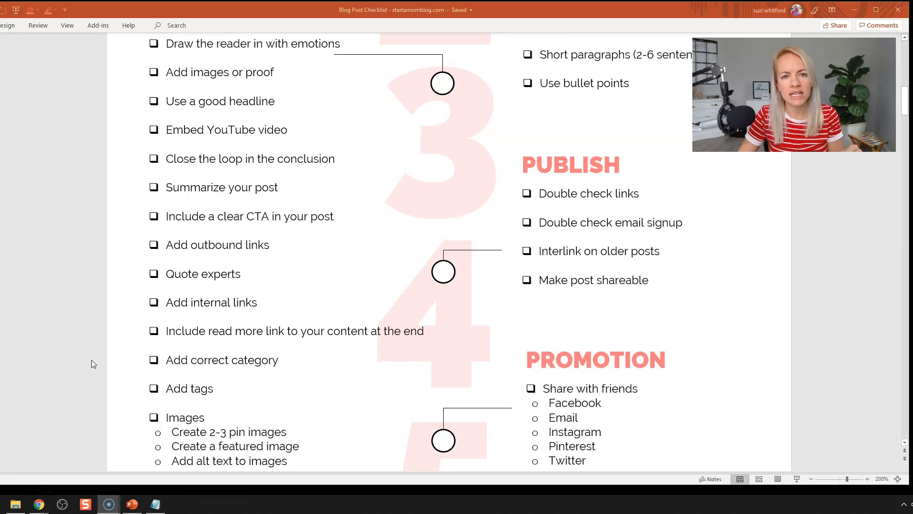
scroll(down, 3)
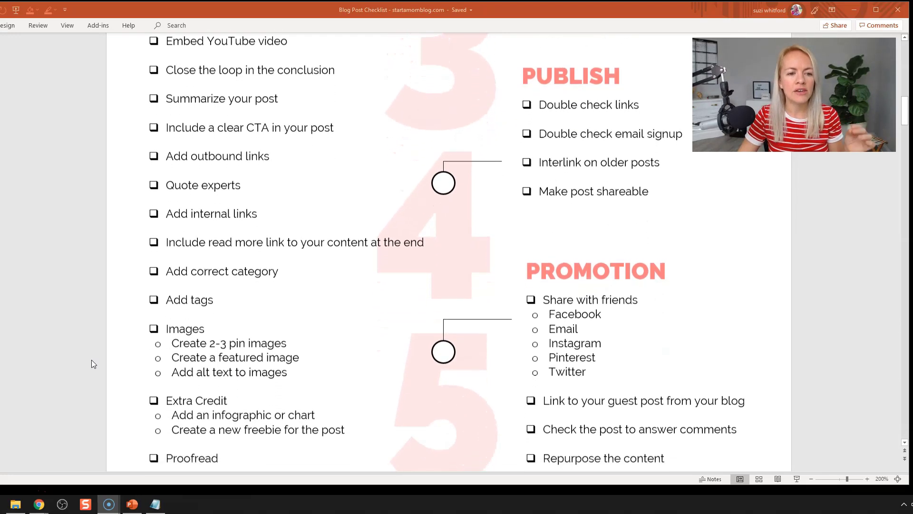
scroll(down, 3)
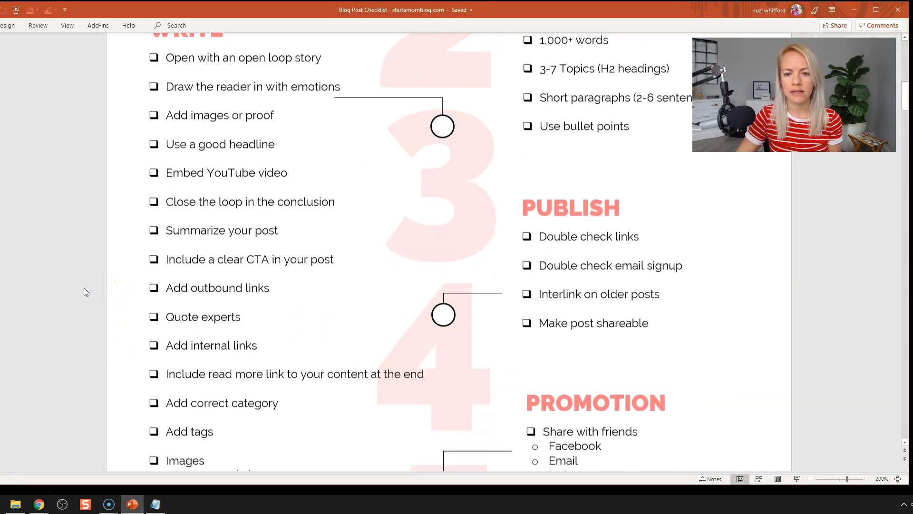
scroll(down, 3)
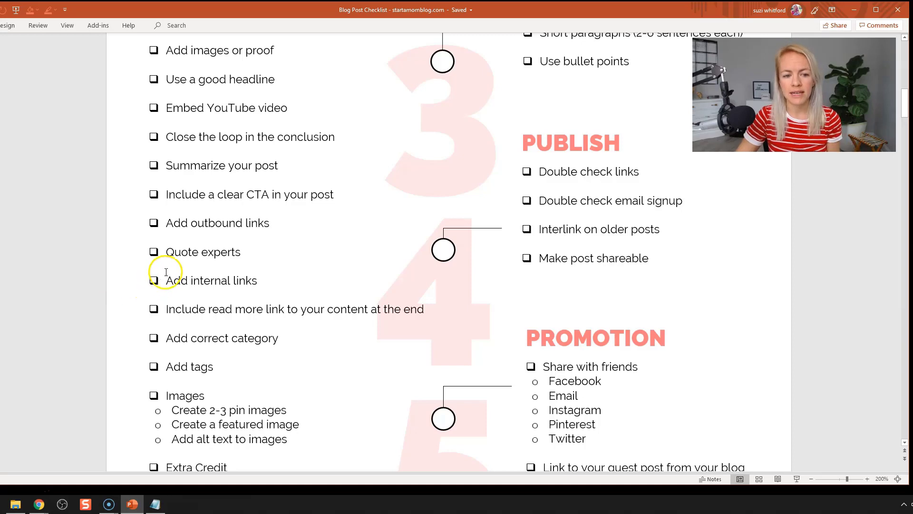
scroll(down, 3)
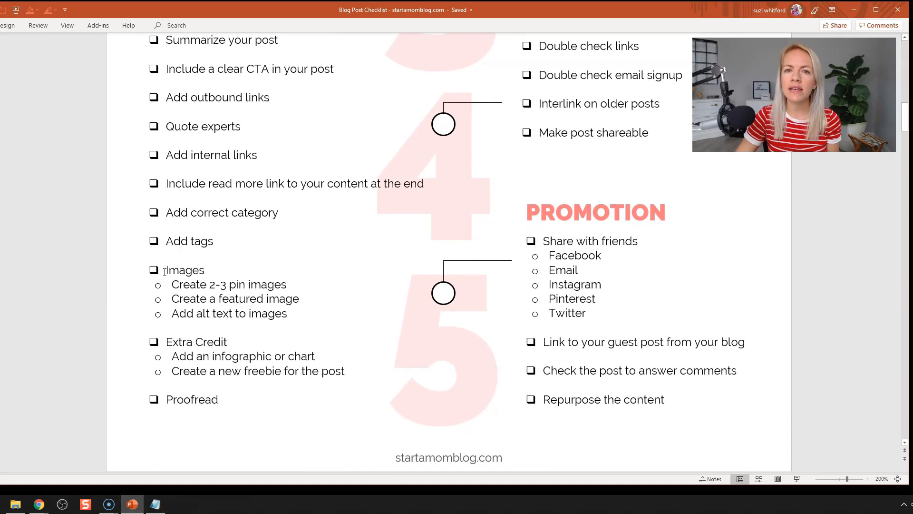
scroll(down, 3)
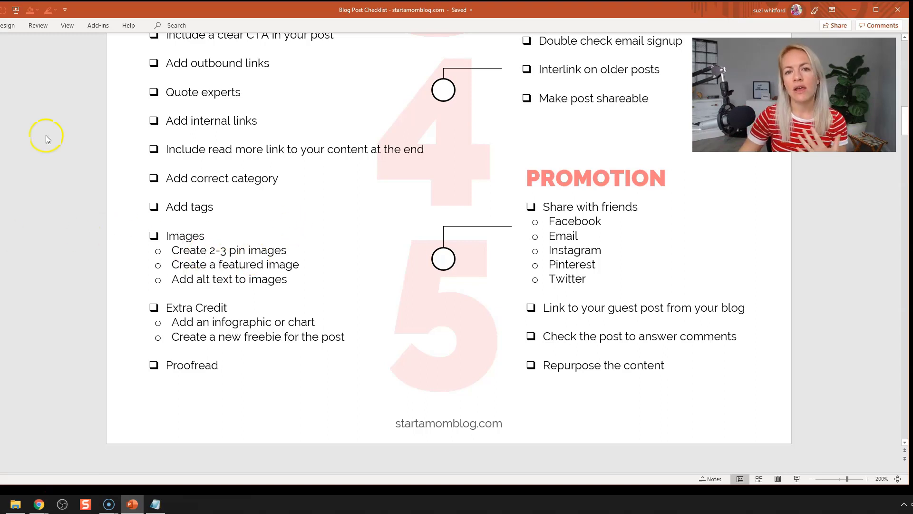
mouse_move(51, 453)
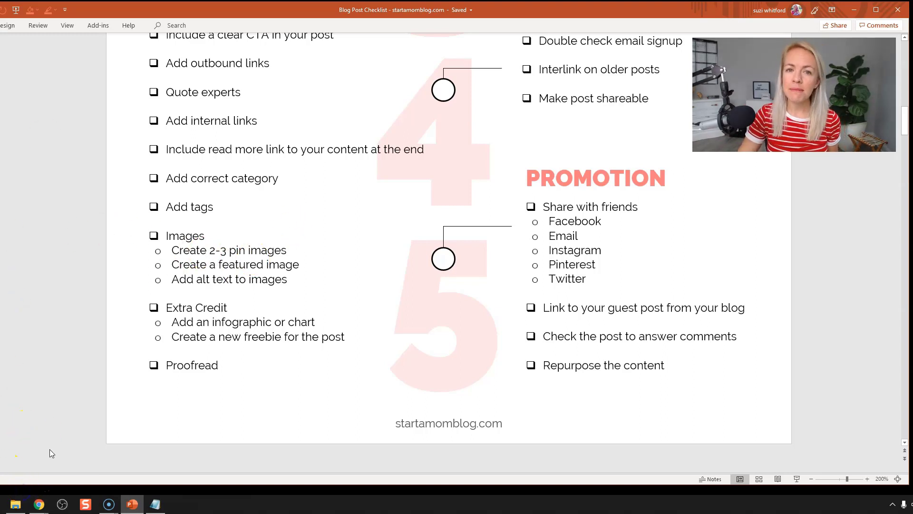